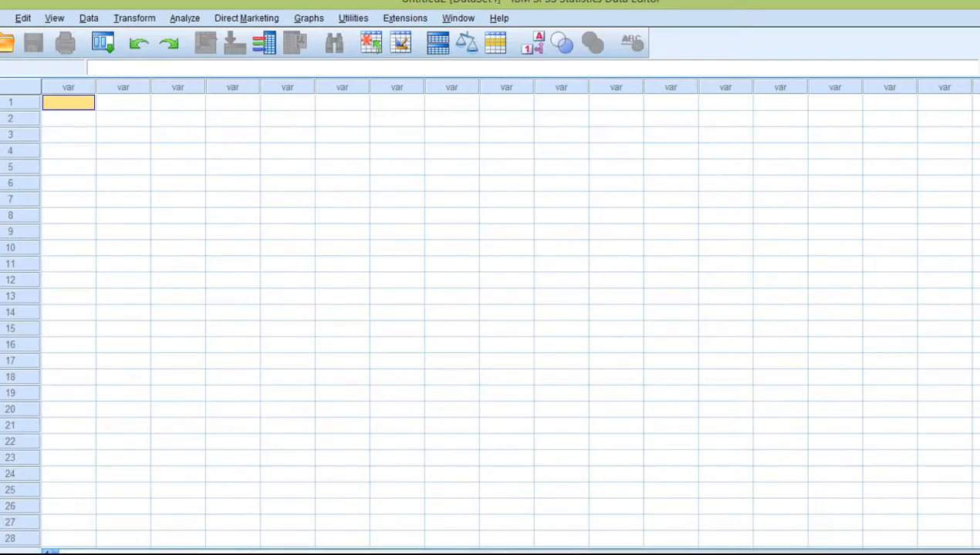
{"action": "mouse_move", "coordinate": [136, 167]}
{"action": "type", "text": "1"}
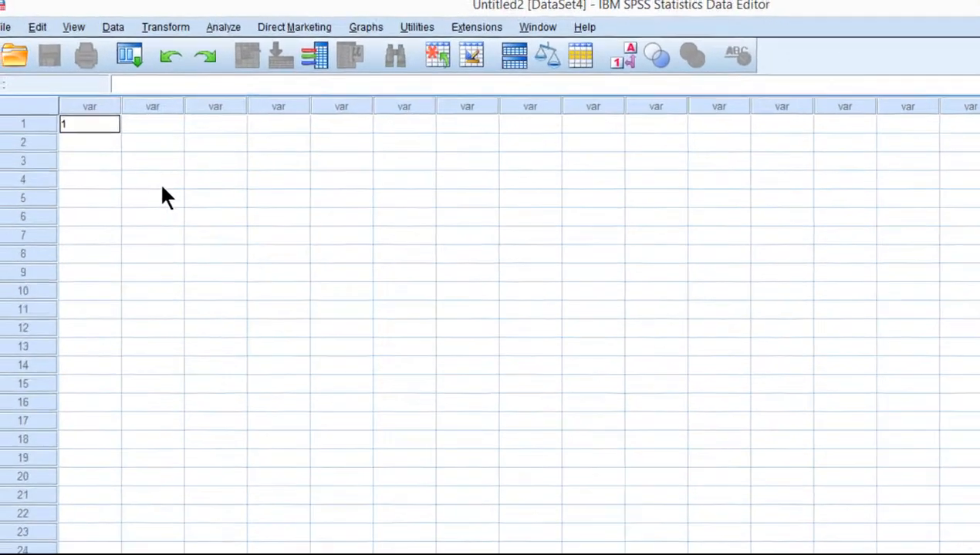
Go to the Transform menu after entering 1 as the first case of VAR00001.
{"action": "left_click", "coordinate": [274, 59]}
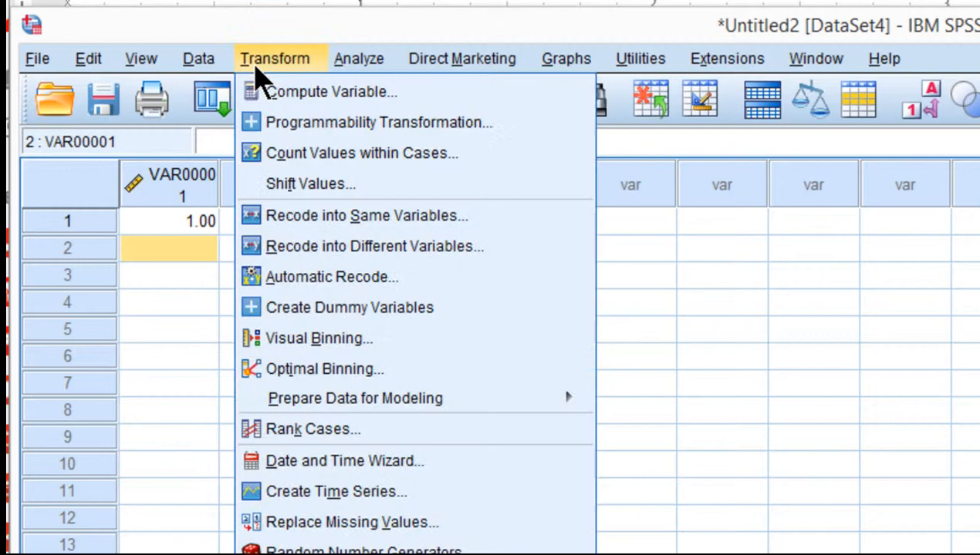
{"action": "mouse_move", "coordinate": [332, 92]}
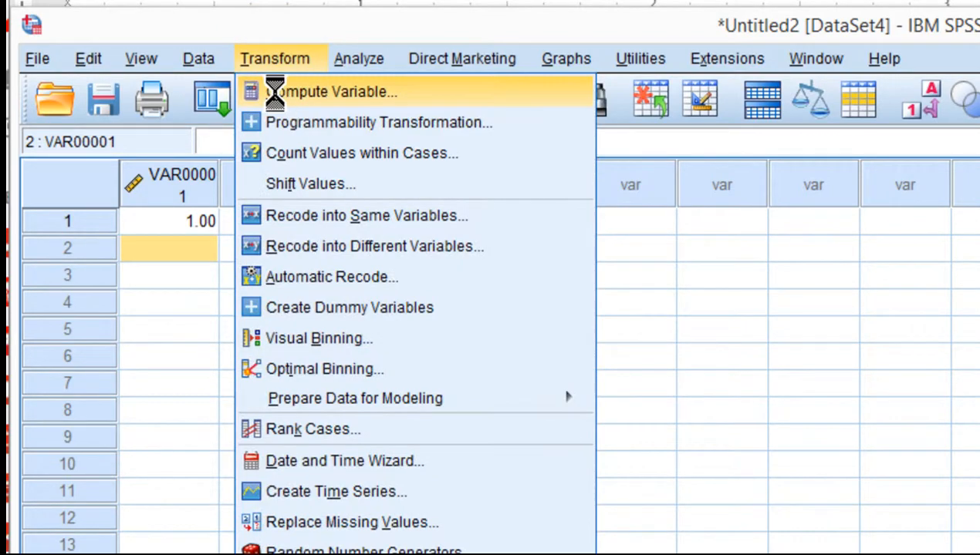
Start a Compute Variable with p_value as the target variable name.
{"action": "left_click", "coordinate": [332, 92]}
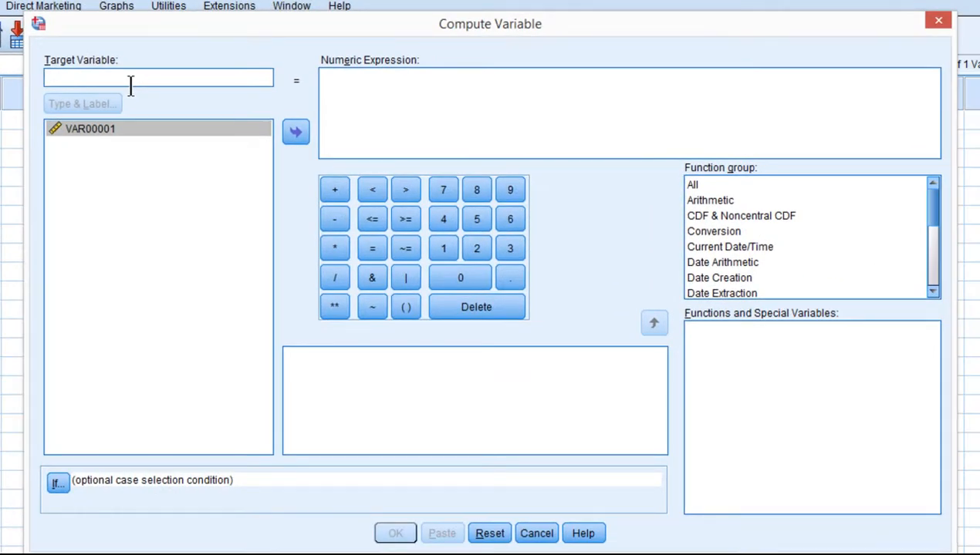
{"action": "type", "text": "p_valu"}
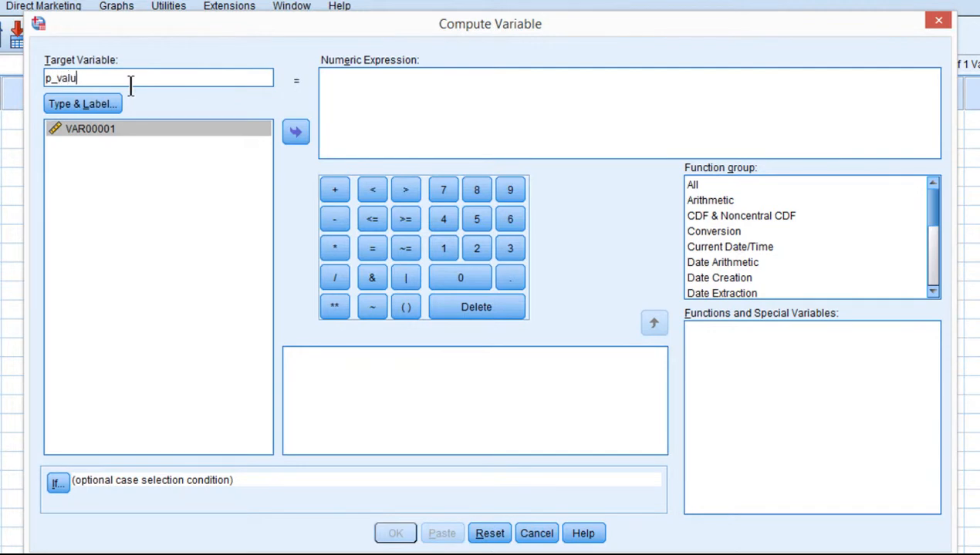
{"action": "type", "text": "e"}
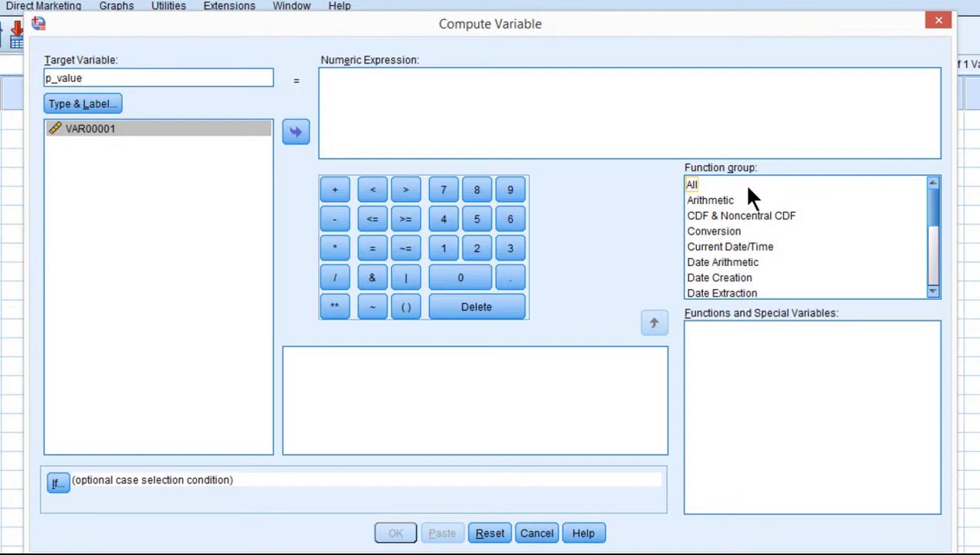
Filter to the Significance function group and highlight Sig.F to read its description.
{"action": "left_click", "coordinate": [691, 185]}
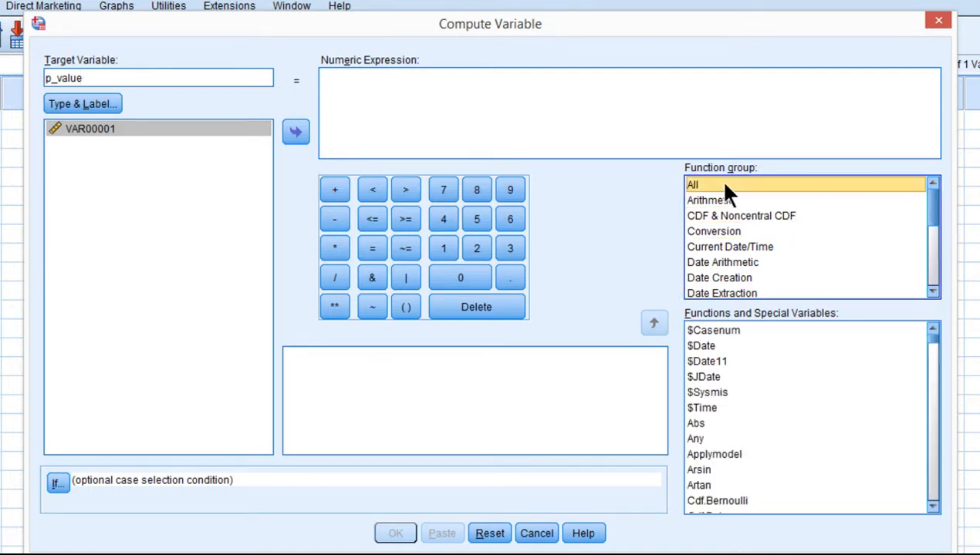
{"action": "scroll", "scroll_direction": "down", "scroll_amount": 3}
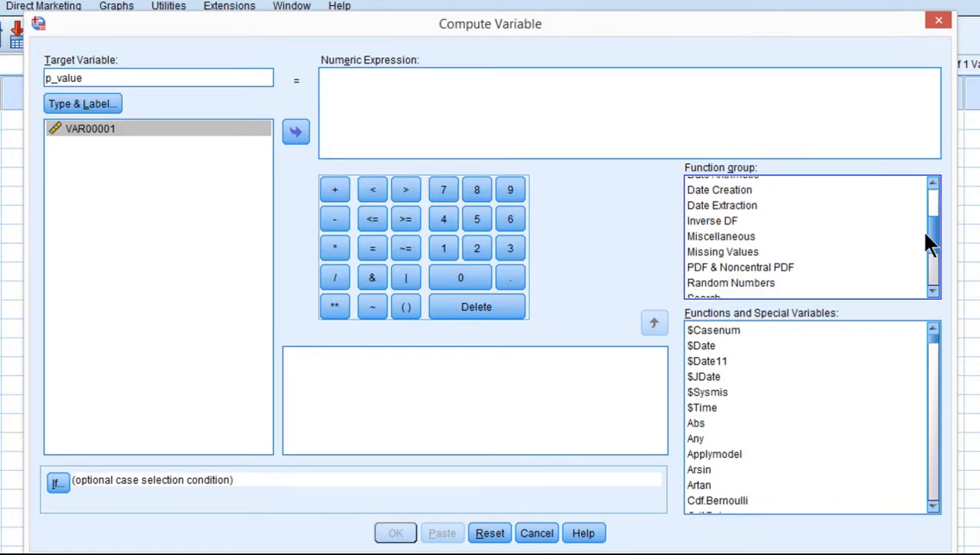
{"action": "scroll", "scroll_direction": "down", "scroll_amount": 3}
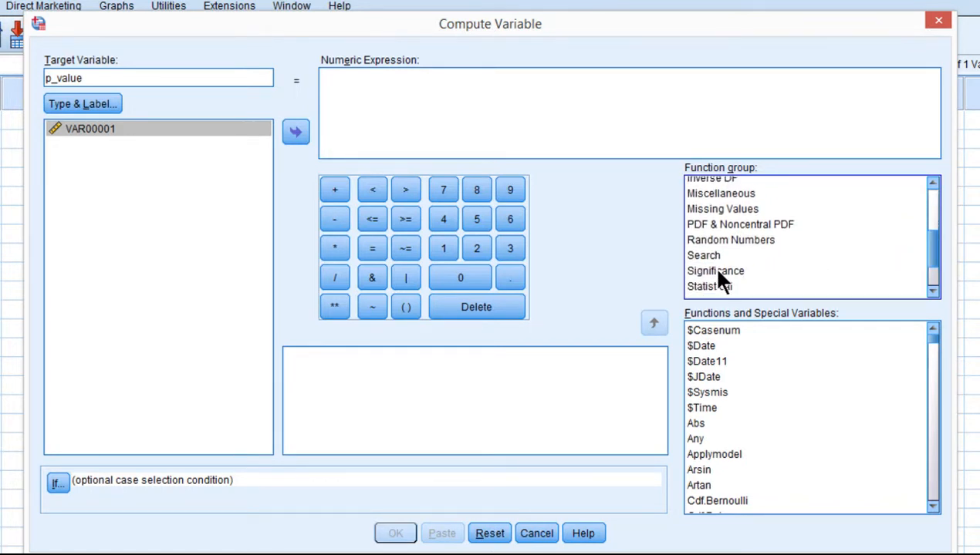
{"action": "left_click", "coordinate": [716, 271]}
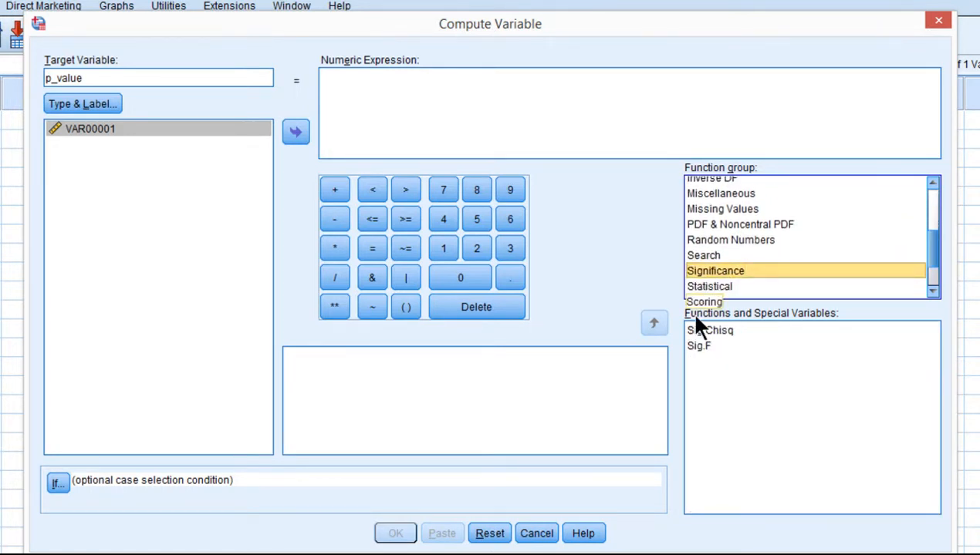
{"action": "left_click", "coordinate": [697, 345]}
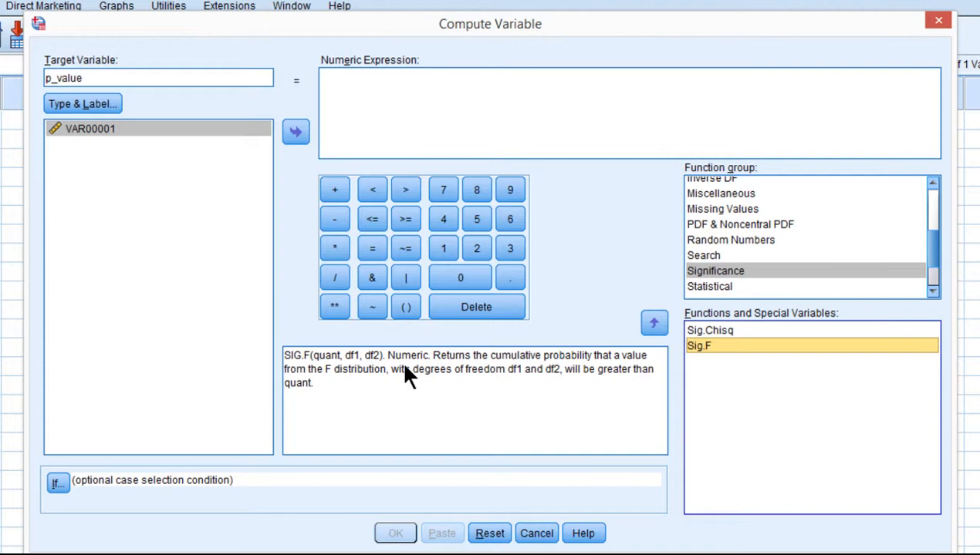
{"action": "mouse_move", "coordinate": [84, 104]}
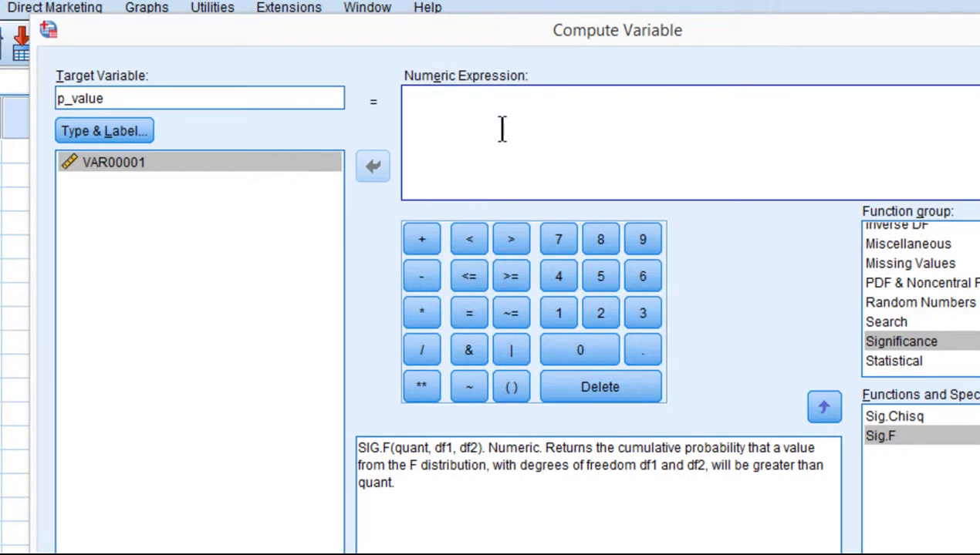
{"action": "mouse_move", "coordinate": [382, 455]}
{"action": "type", "text": "SIG.F(15"}
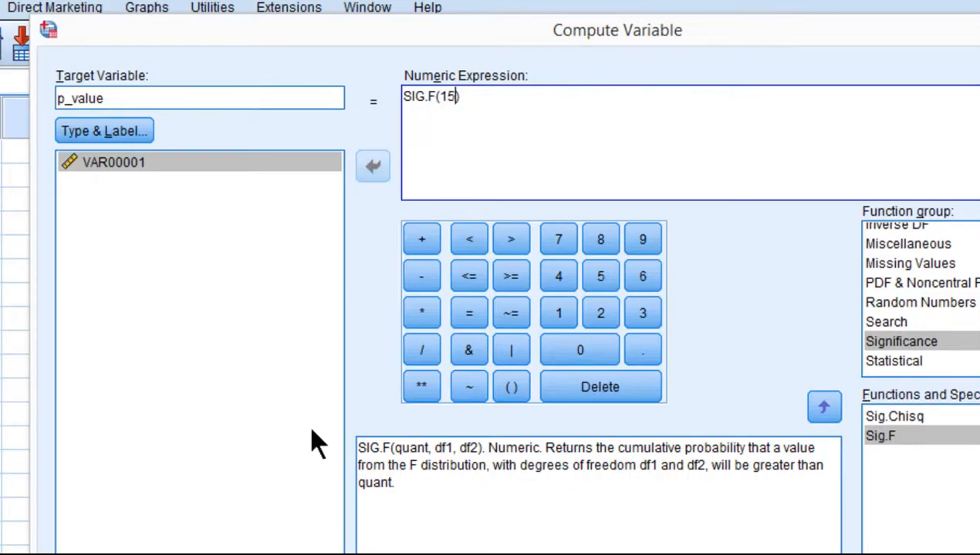
Compute p_value as SIG.F(15.25,2,6) and confirm the expression.
{"action": "type", "text": ".25,"}
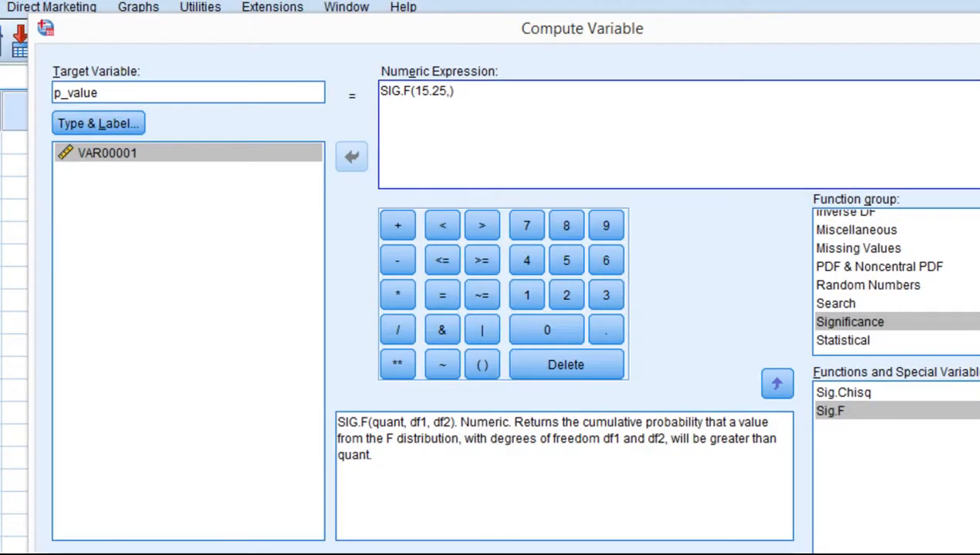
{"action": "type", "text": "2,6"}
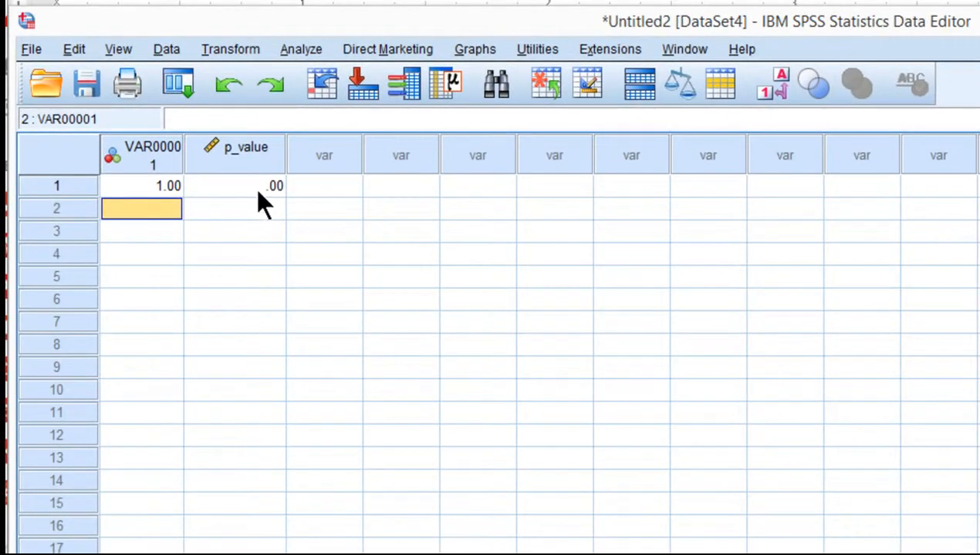
Select case 1 of p_value to reveal its full value .00000327640322.
{"action": "left_click", "coordinate": [234, 185]}
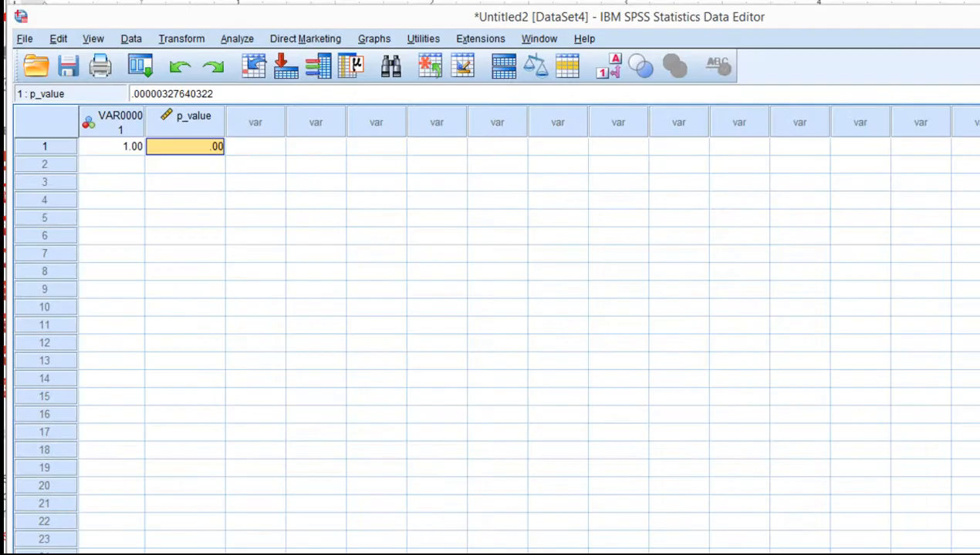
{"action": "mouse_move", "coordinate": [322, 176]}
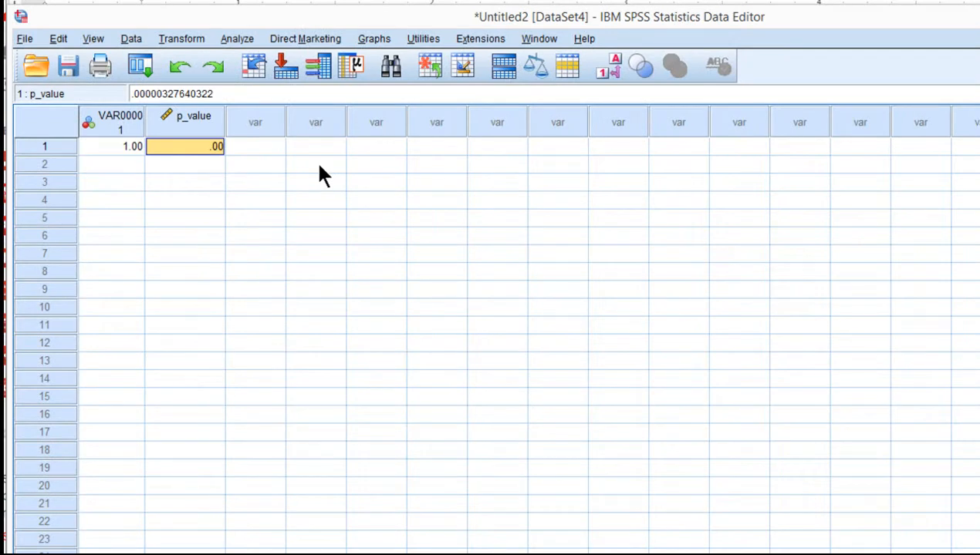